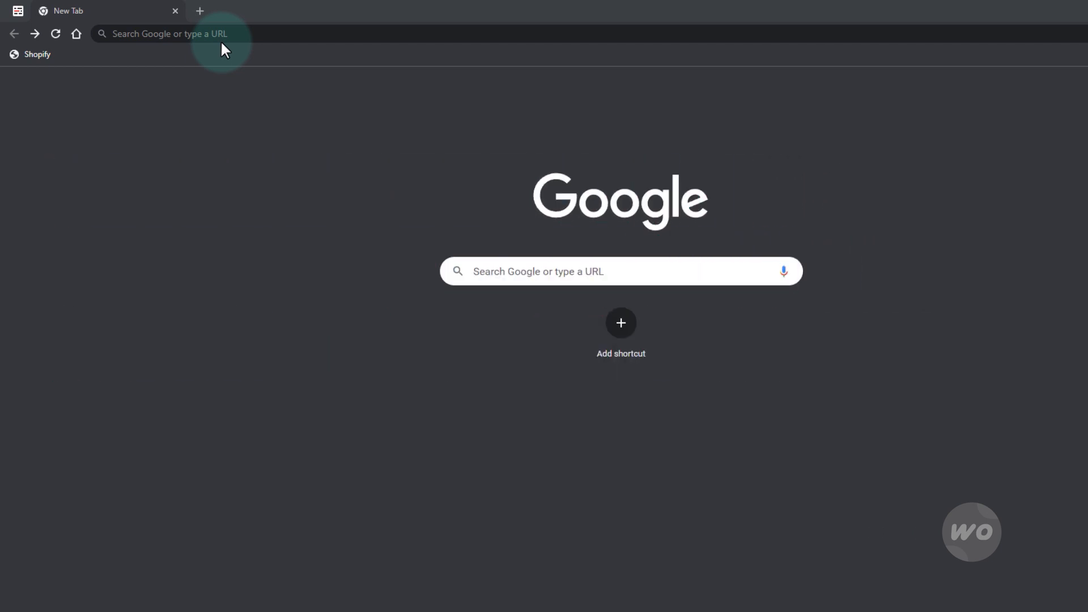
Go to sandbox.paypal.com to load the PayPal sandbox home page.
{"action": "type", "text": "sandbox.PayPal.com/us/webapps/mpp/home"}
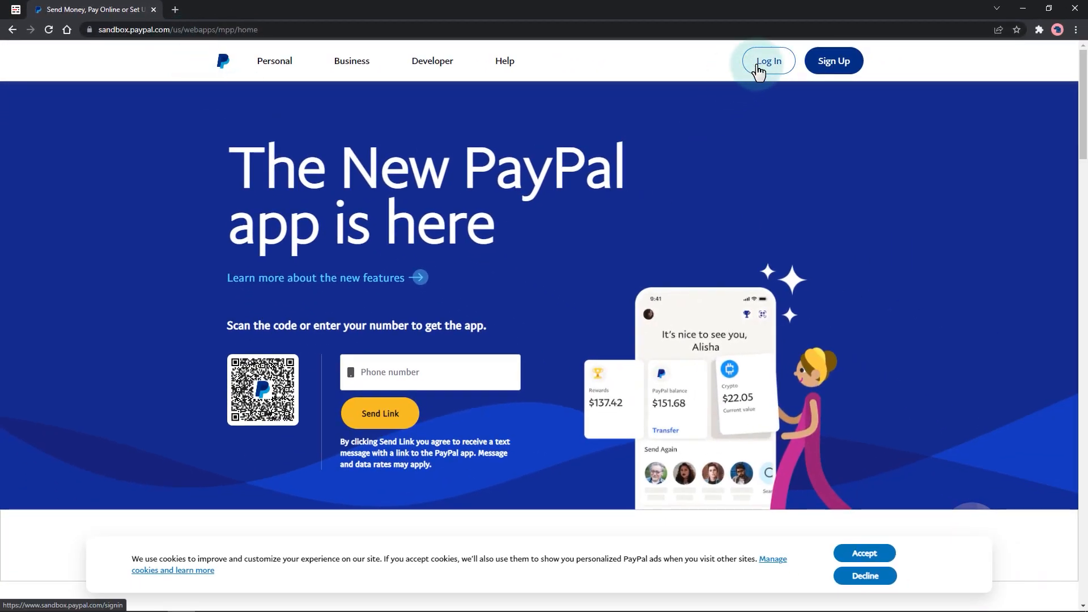
Attempt login with an email, then after rejection start signing up for a new account.
{"action": "left_click", "coordinate": [767, 60]}
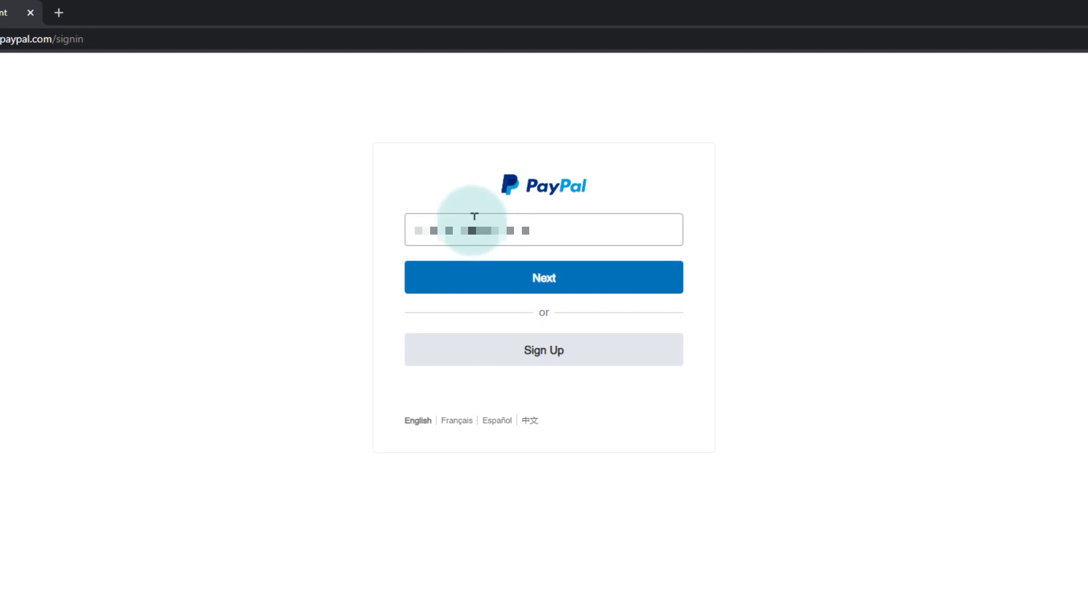
{"action": "left_click", "coordinate": [542, 229]}
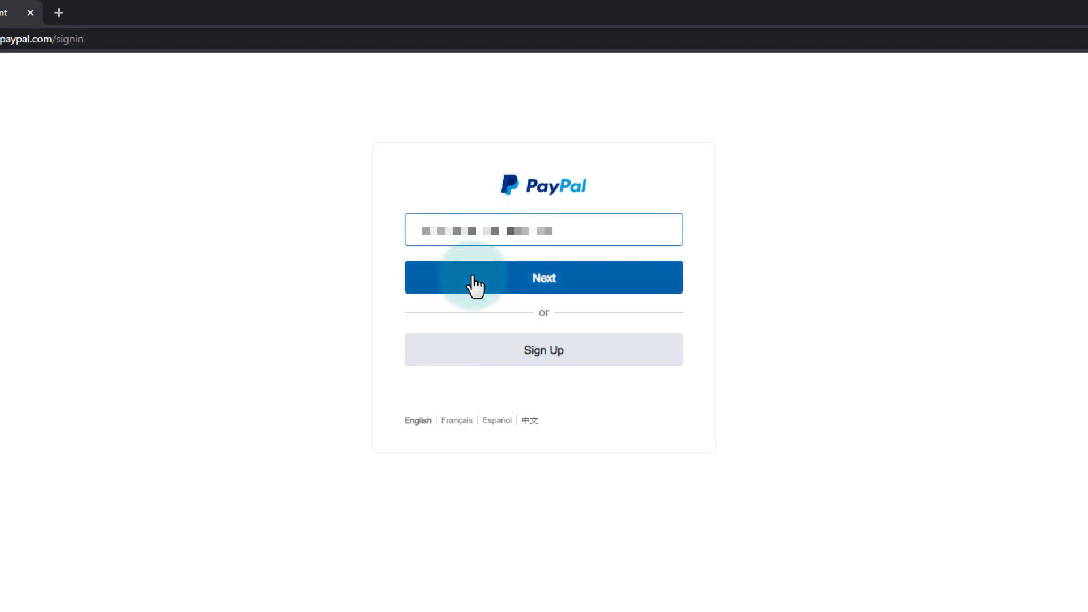
{"action": "left_click", "coordinate": [542, 276]}
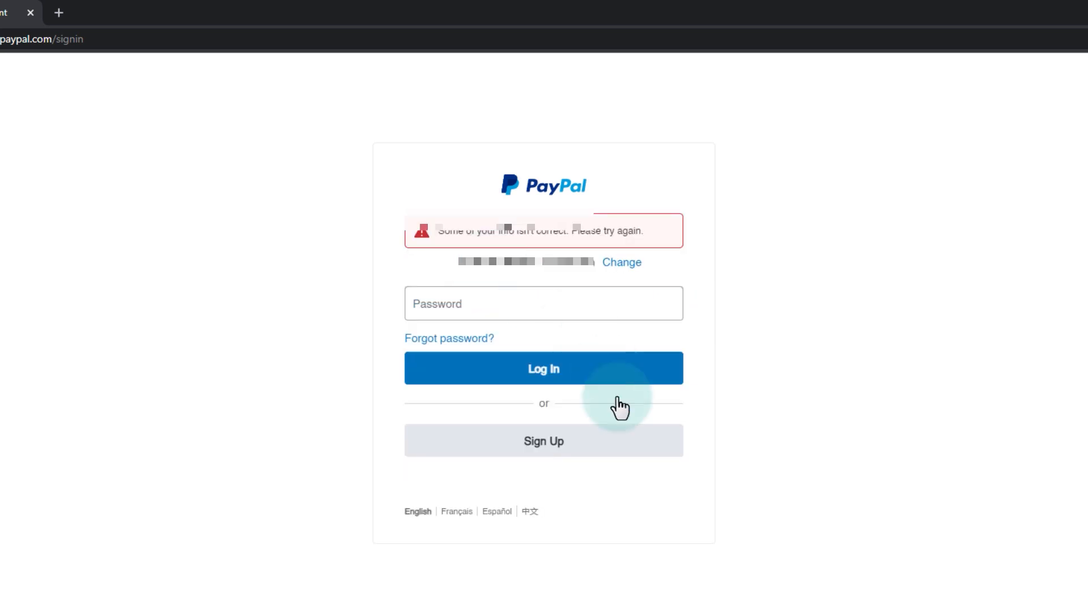
{"action": "left_click", "coordinate": [543, 441]}
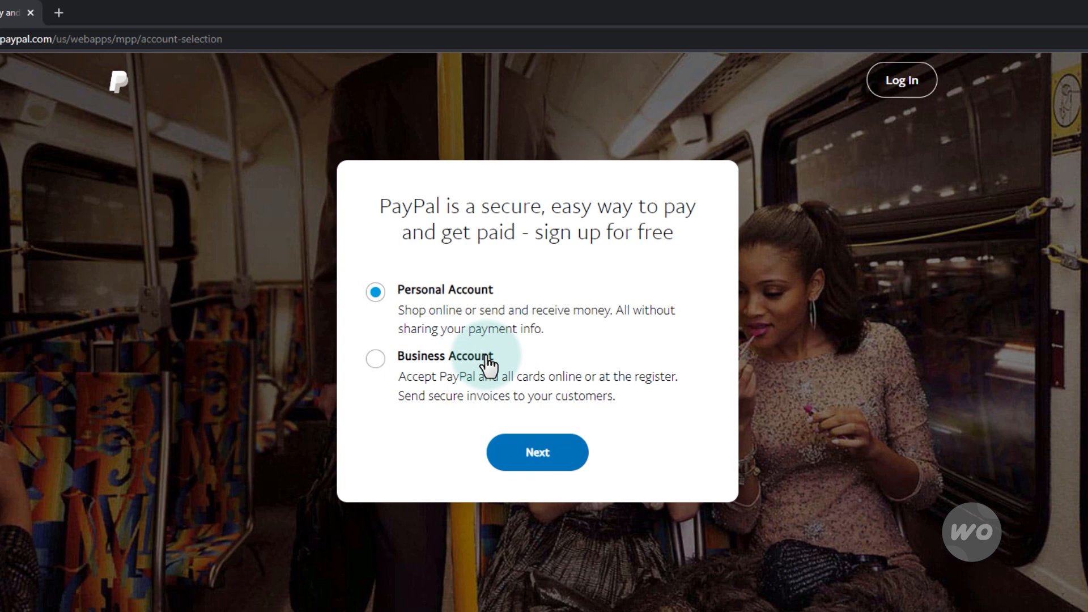
{"action": "mouse_move", "coordinate": [469, 331]}
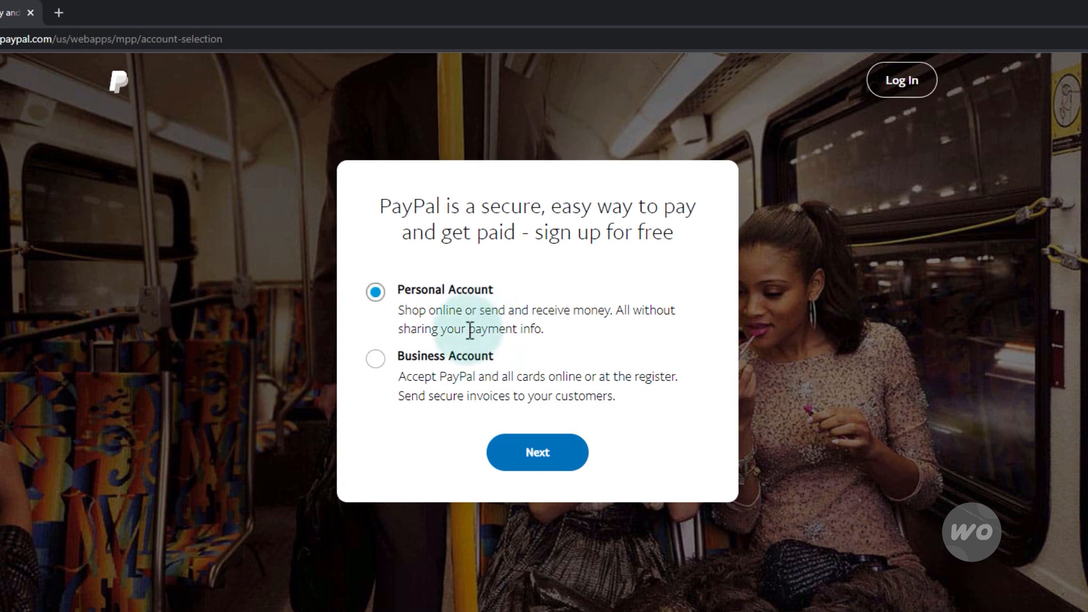
Choose Business Account and continue to the business sign-up email step.
{"action": "left_click", "coordinate": [375, 359]}
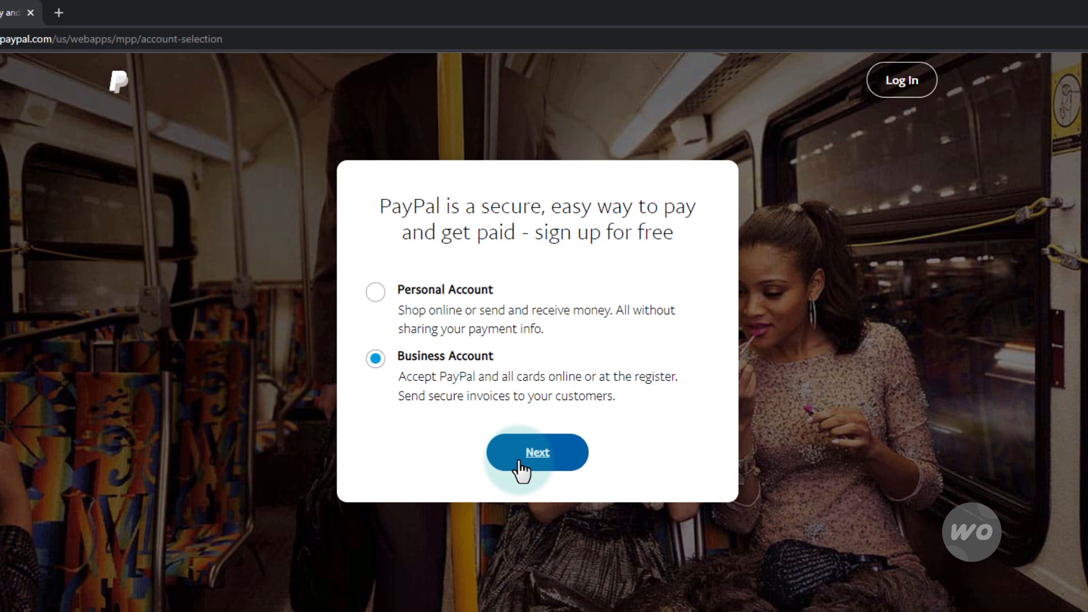
{"action": "left_click", "coordinate": [536, 452]}
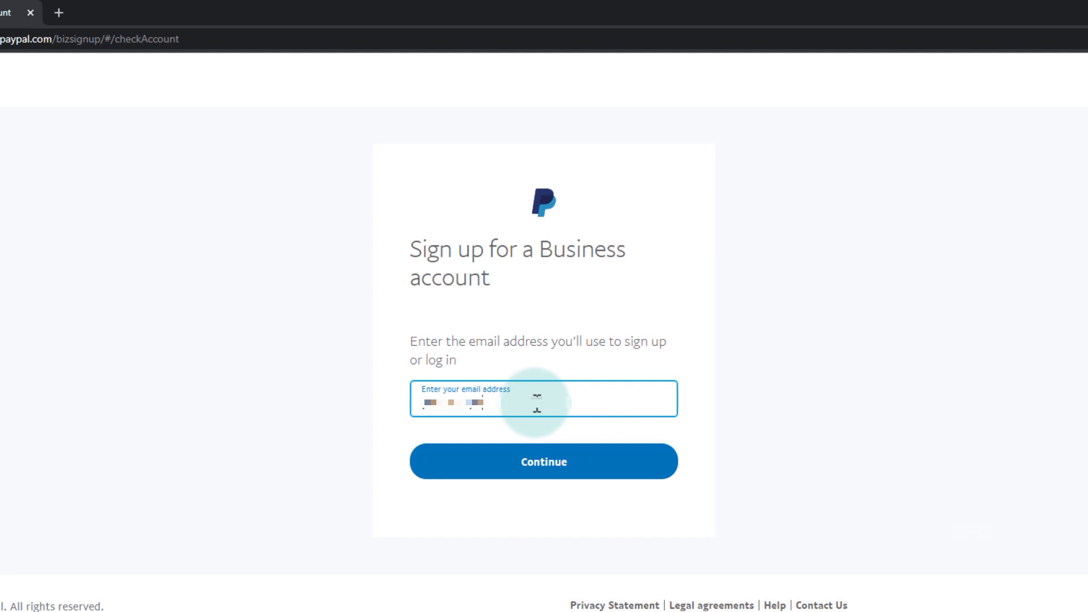
Submit the email, set a password and continue to the business details form.
{"action": "left_click", "coordinate": [543, 461]}
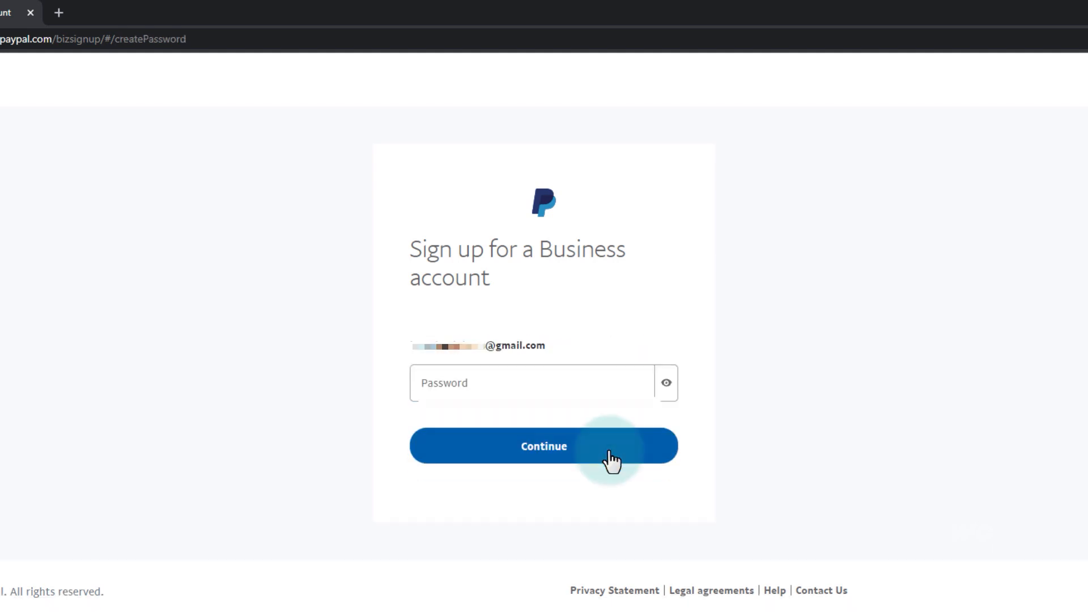
{"action": "left_click", "coordinate": [527, 382]}
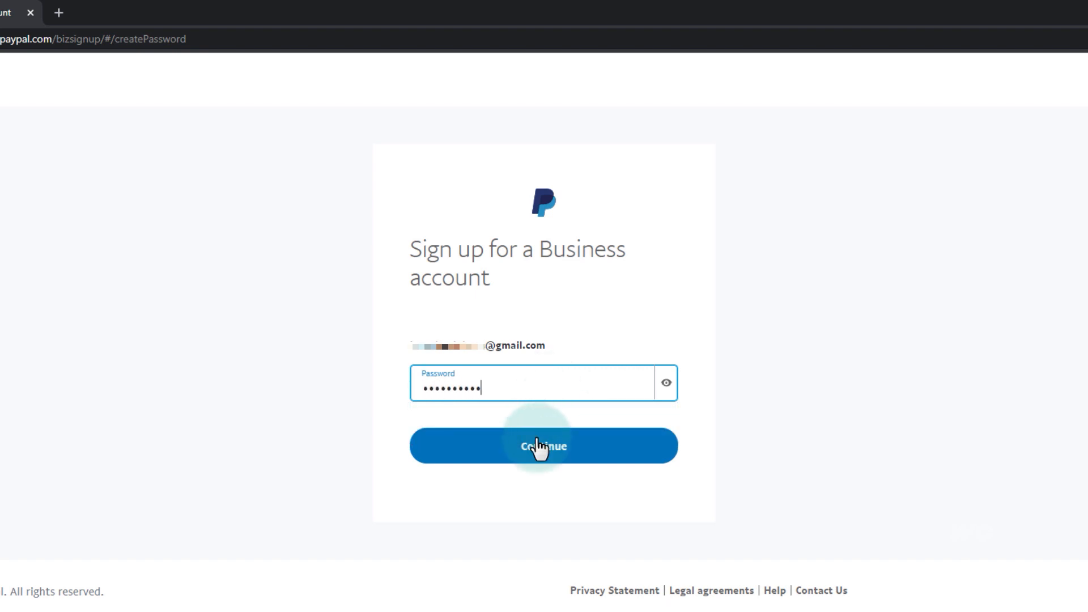
{"action": "left_click", "coordinate": [543, 446]}
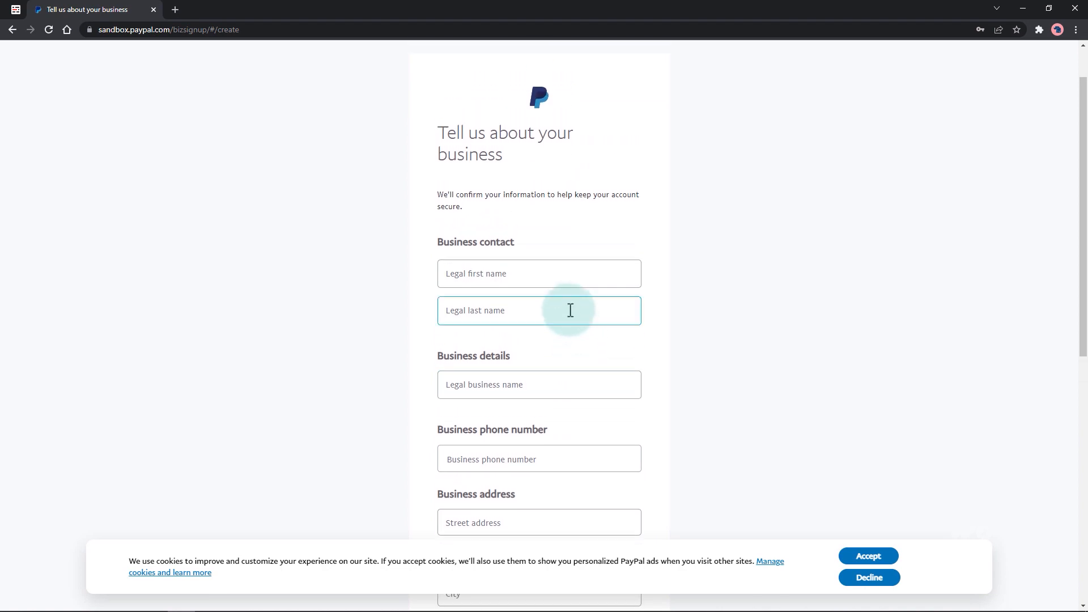
{"action": "left_click", "coordinate": [540, 330]}
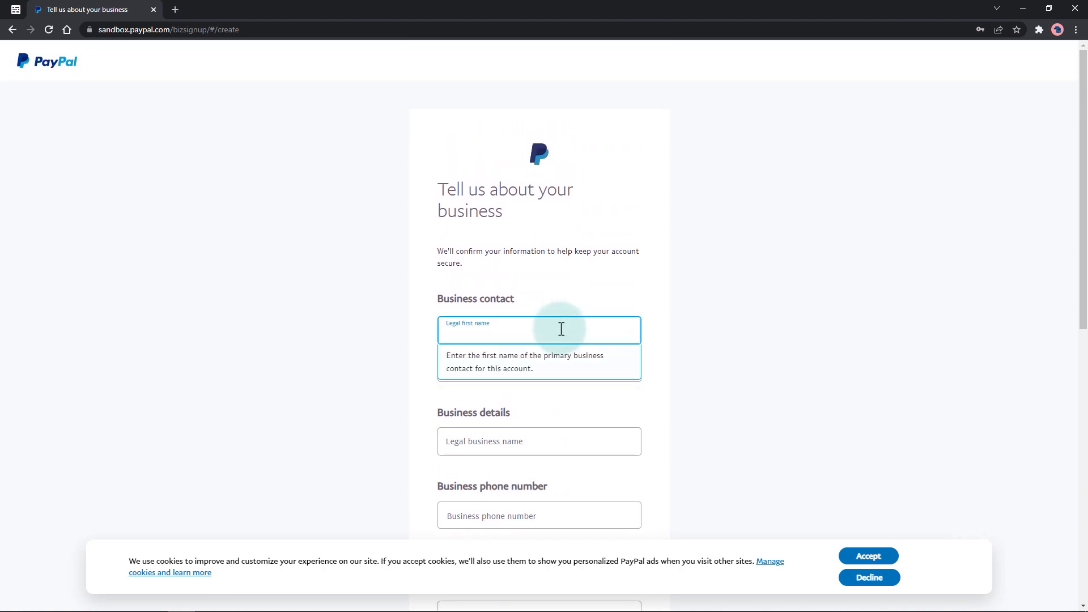
{"action": "type", "text": "Phil"}
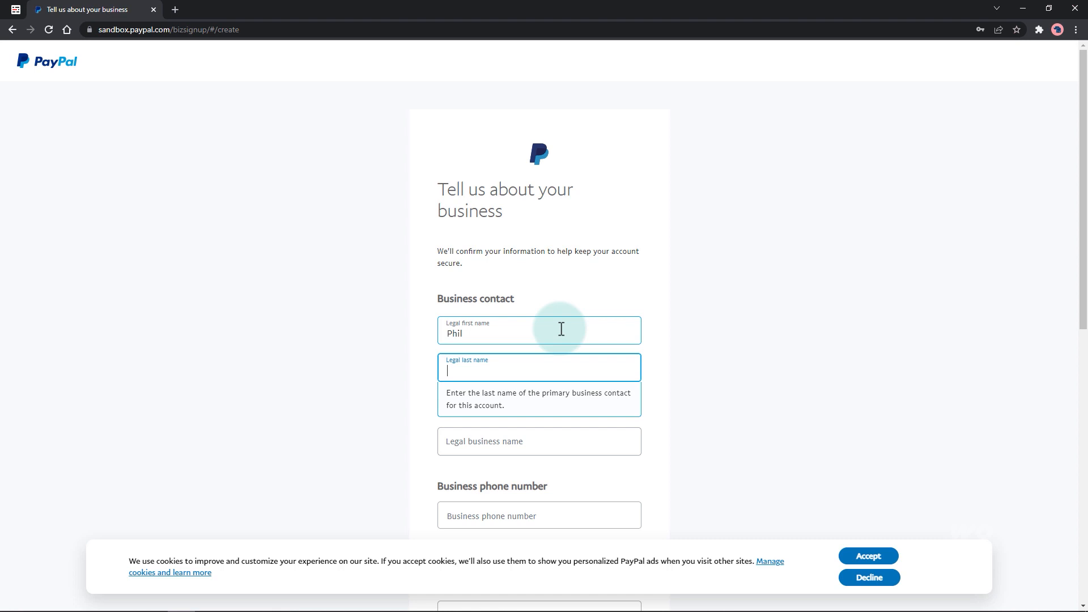
{"action": "type", "text": "Johnson"}
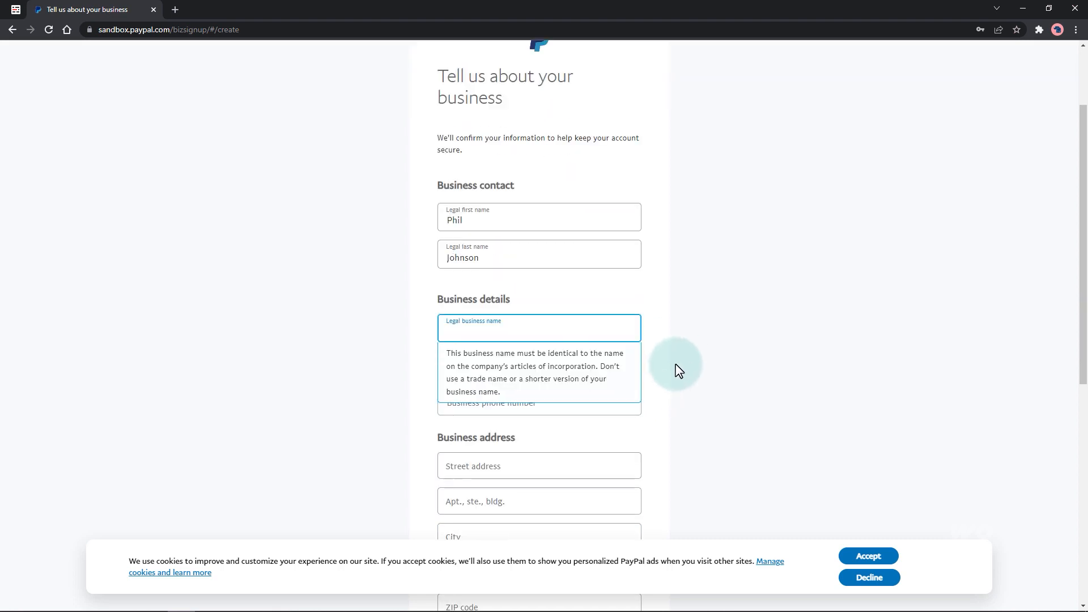
{"action": "type", "text": "2"}
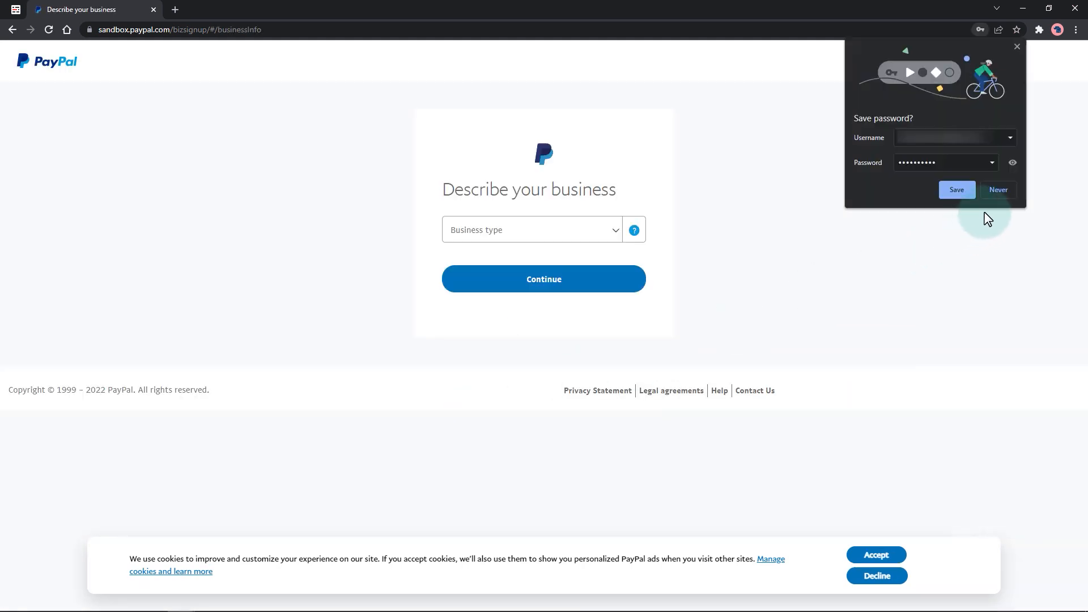
Describe the business as Individual/Sole Proprietorship, Family Clothing Stores, sales up to USD $4,999.
{"action": "left_click", "coordinate": [530, 230]}
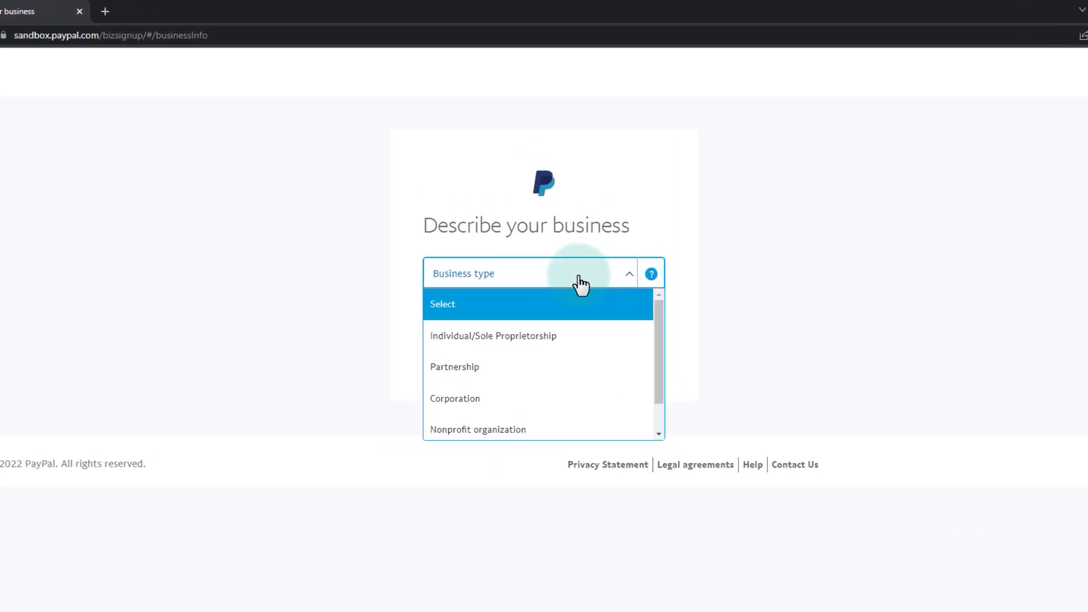
{"action": "left_click", "coordinate": [493, 336]}
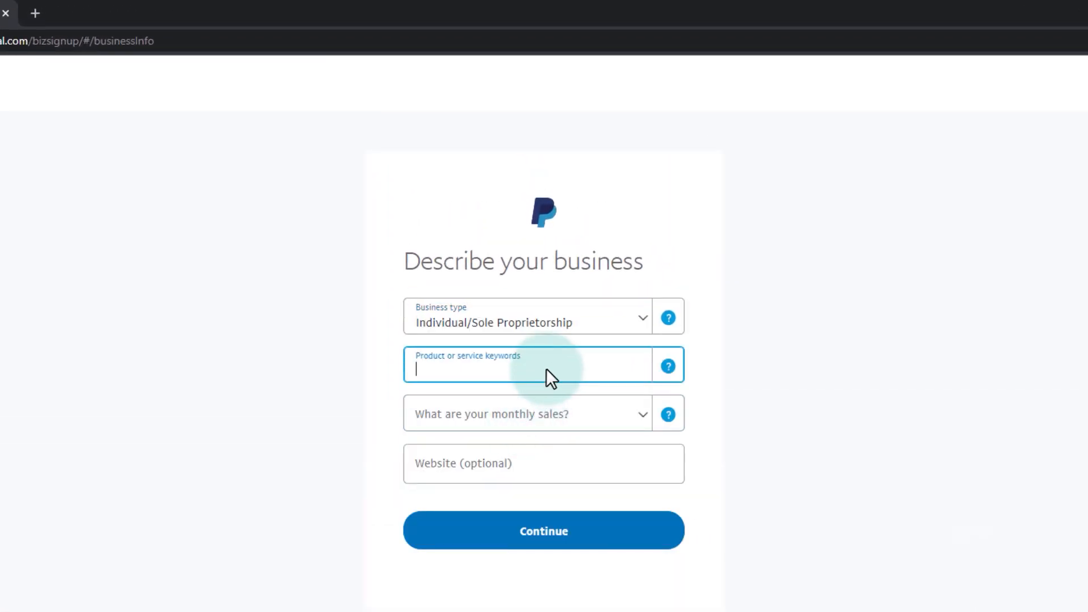
{"action": "type", "text": "Family Clothing Stores"}
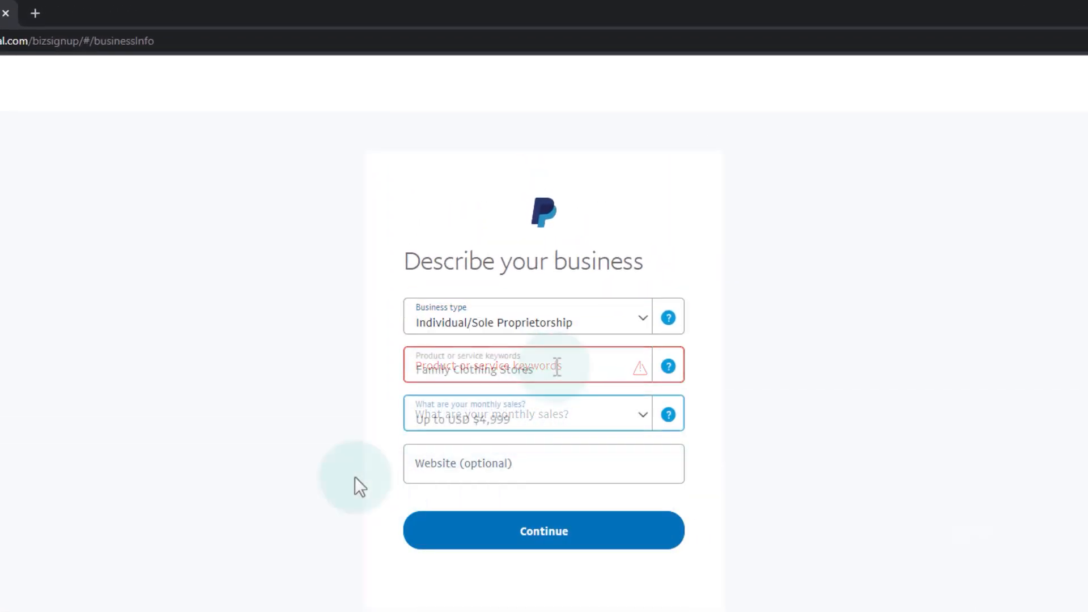
{"action": "left_click", "coordinate": [543, 530]}
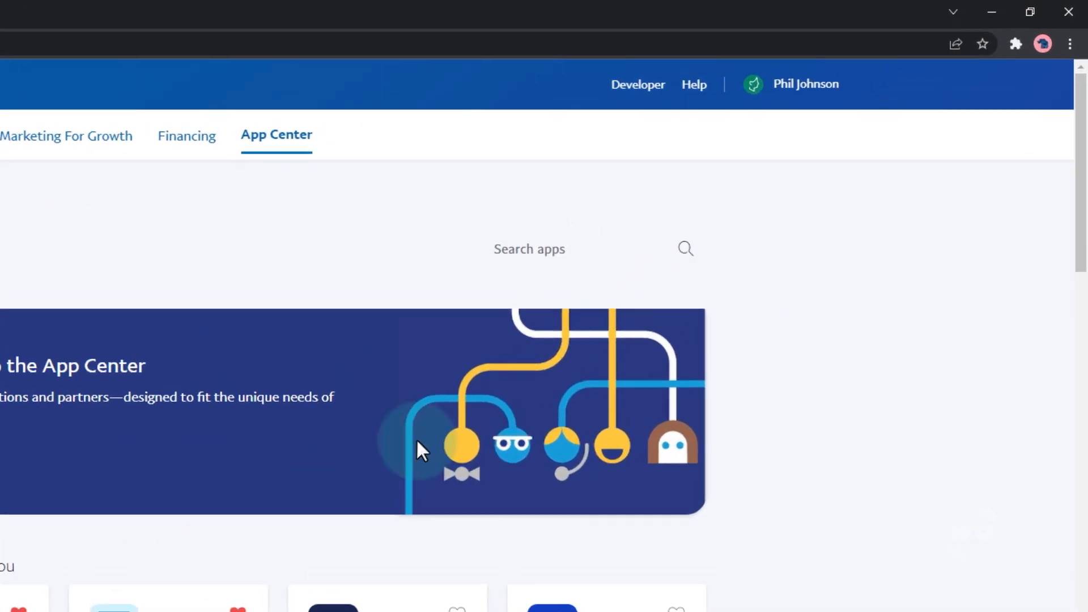
Navigate via the profile menu to Account Settings > Account access.
{"action": "left_click", "coordinate": [790, 84]}
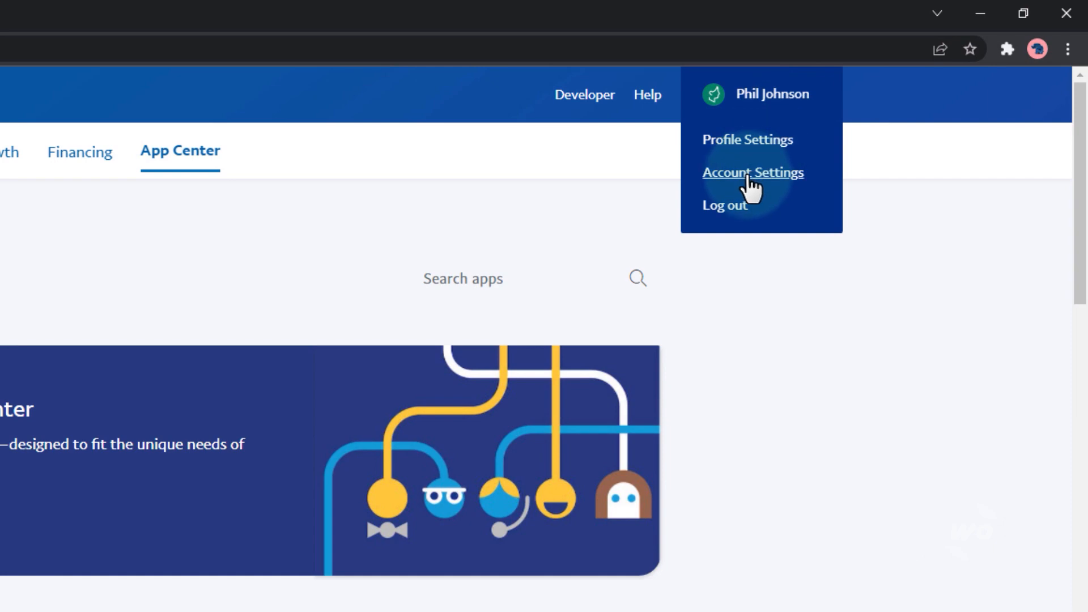
{"action": "left_click", "coordinate": [753, 172]}
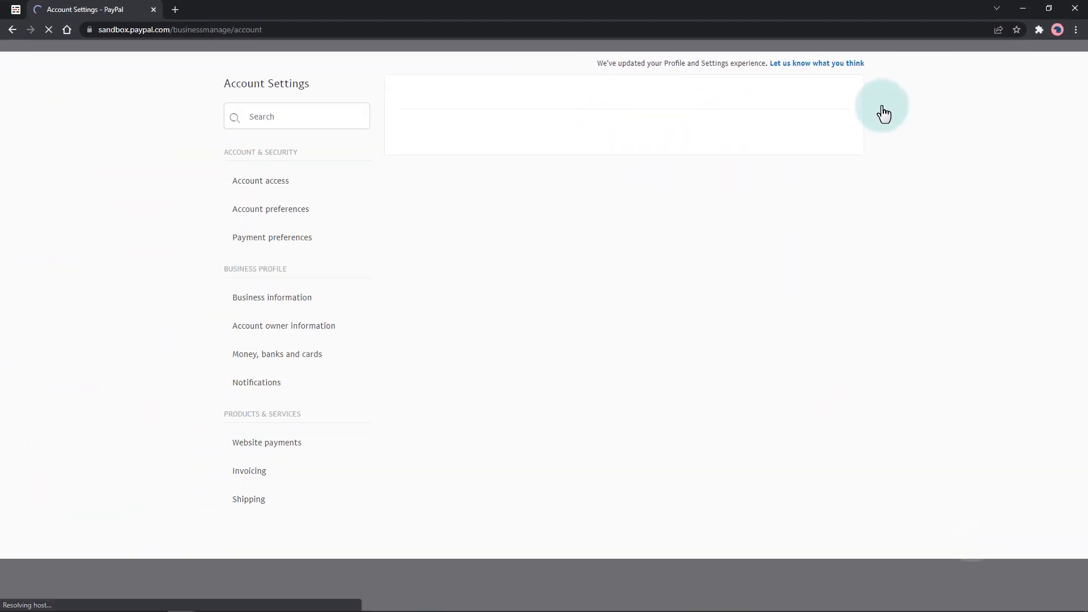
{"action": "left_click", "coordinate": [260, 180]}
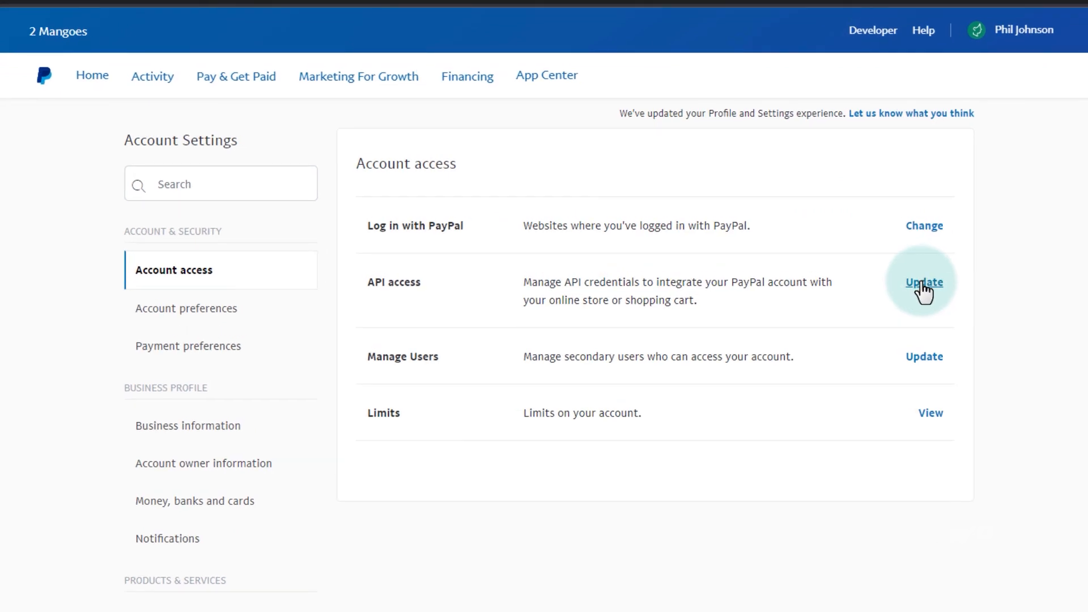
Update API access and manage the NVP/SOAP API credentials.
{"action": "left_click", "coordinate": [924, 282]}
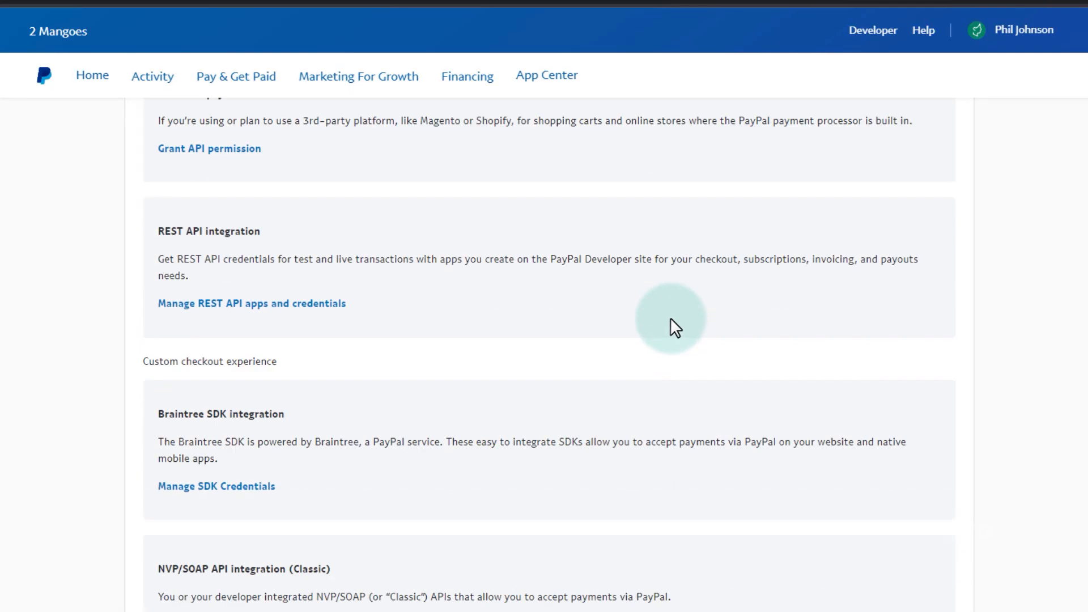
{"action": "scroll", "scroll_direction": "down", "scroll_amount": 3}
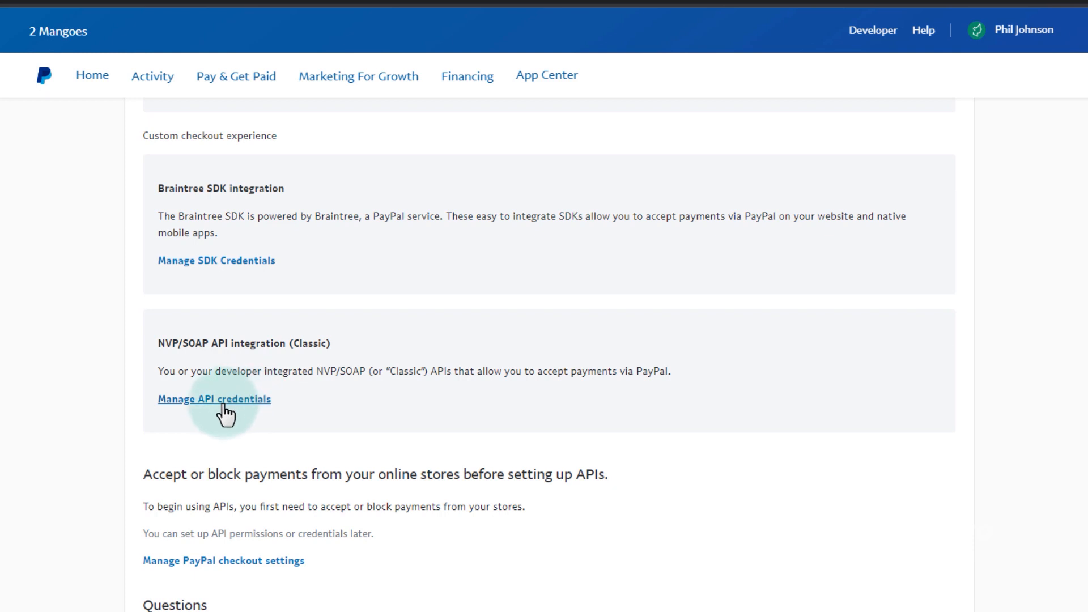
{"action": "left_click", "coordinate": [214, 398]}
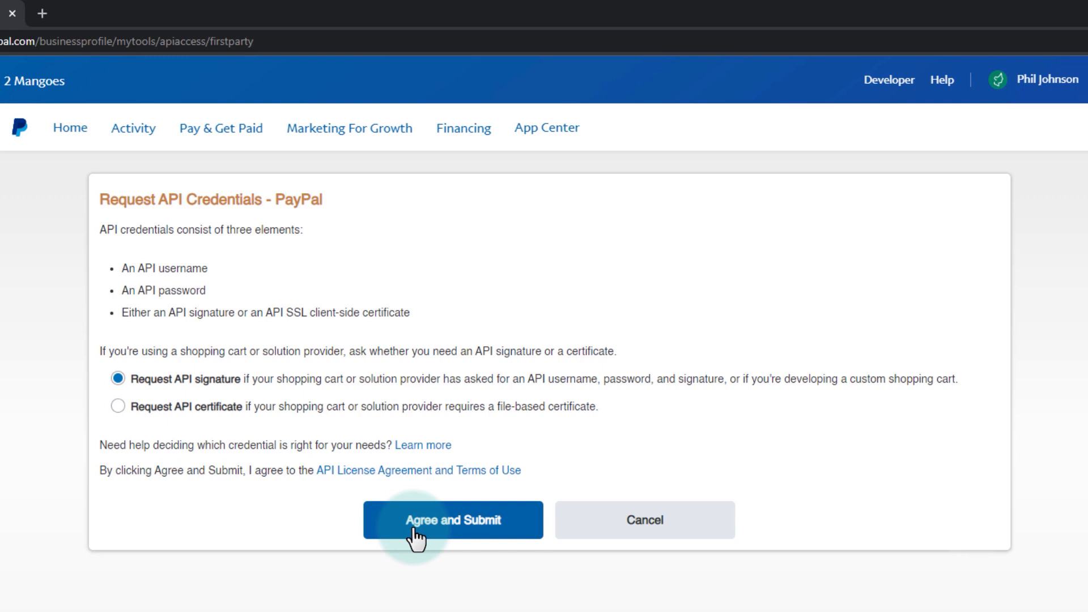
Agree and submit the API signature request to show username, password and signature.
{"action": "left_click", "coordinate": [452, 520]}
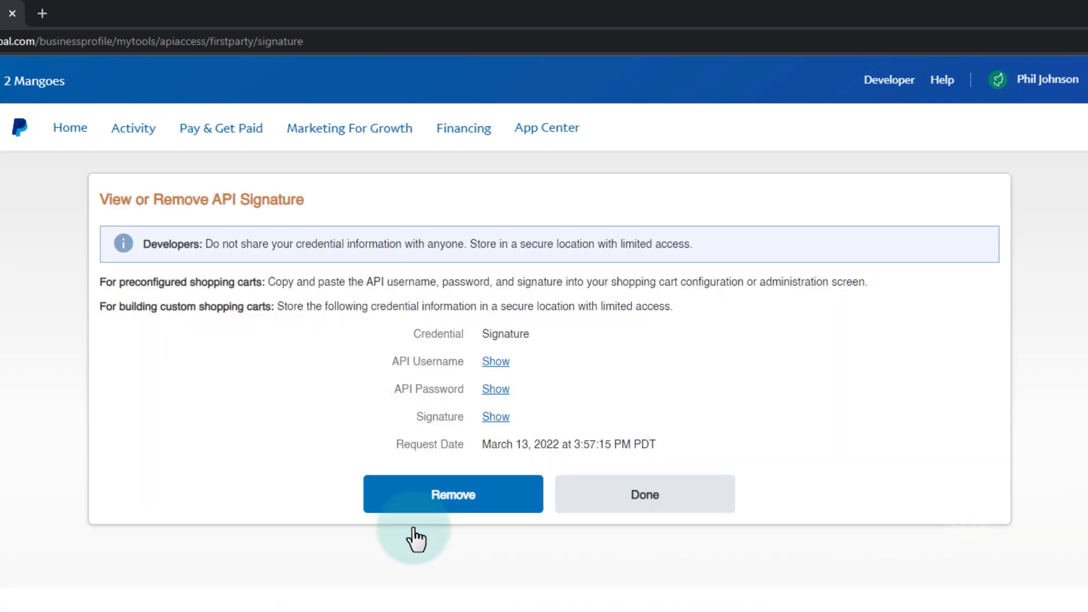